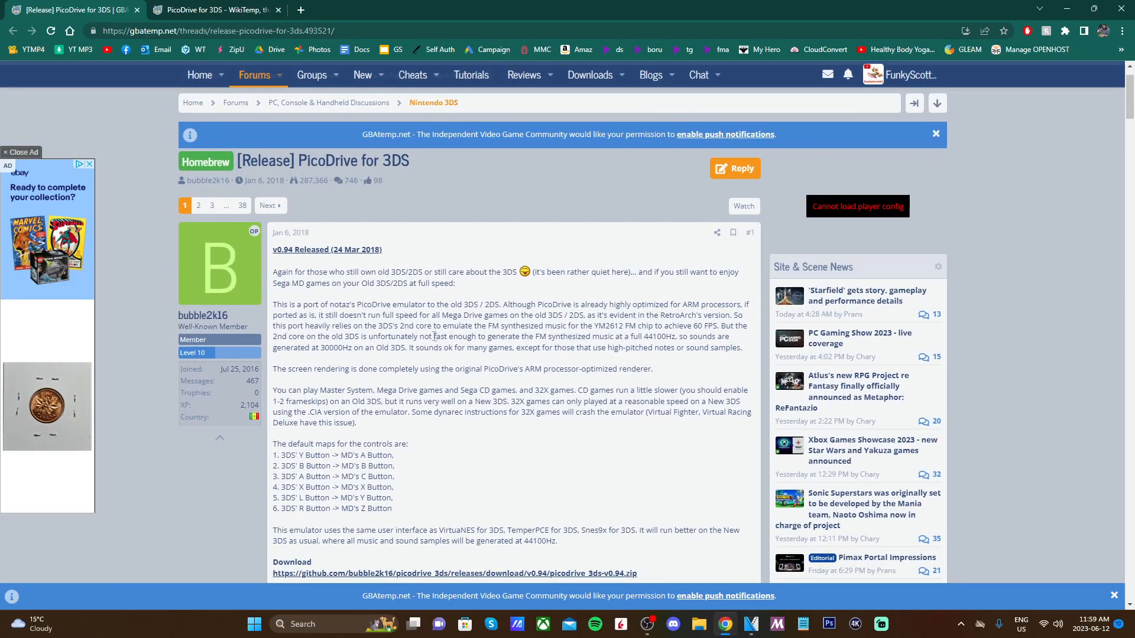
Step: Download picodrive_3ds-v0.94.zip from the GitHub link in the PicoDrive release thread
{"action": "scroll", "scroll_direction": "down", "scroll_amount": 3}
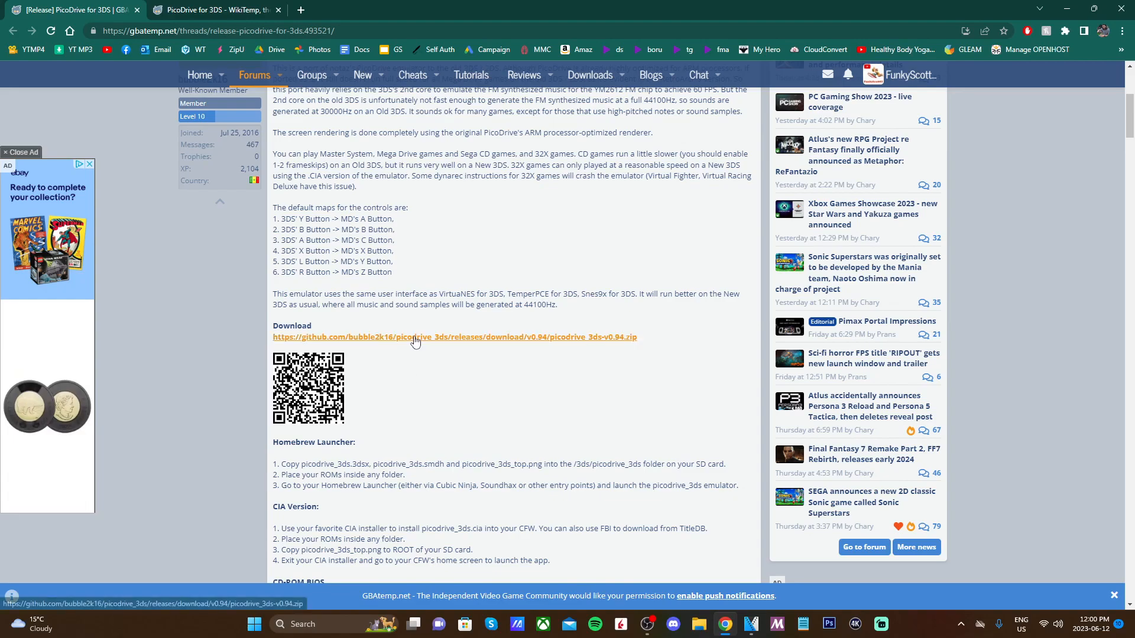
{"action": "left_click", "coordinate": [454, 337]}
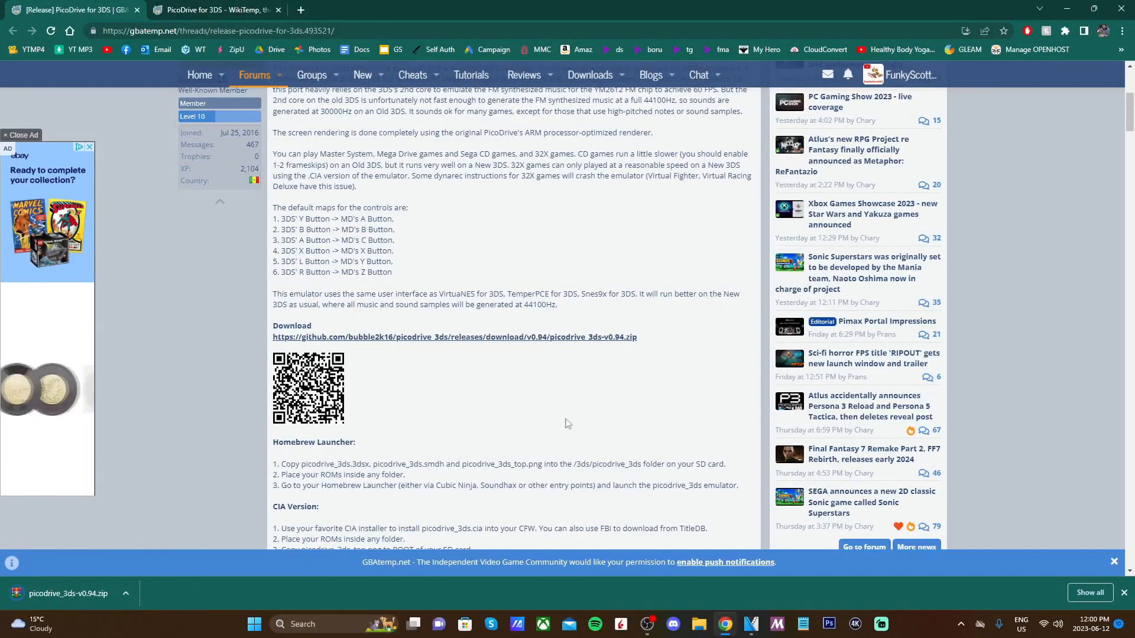
Step: From the downloaded zip, copy picodrive_3ds.cia into F:\cias and picodrive_3ds_top.png to the F: root
{"action": "left_click", "coordinate": [68, 592]}
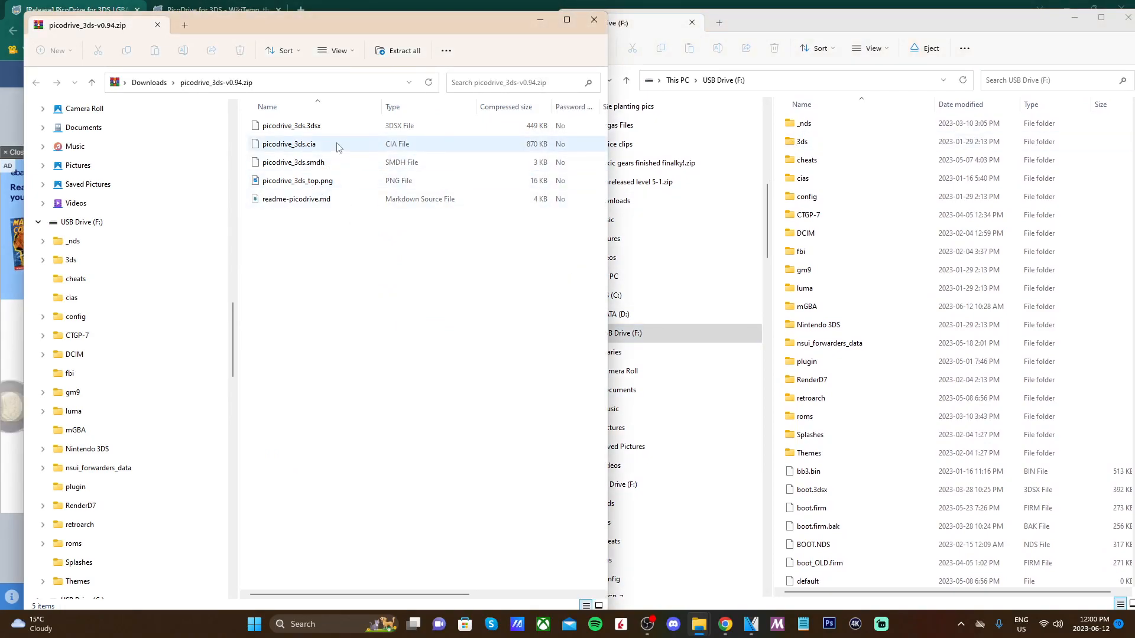
{"action": "left_click", "coordinate": [303, 145]}
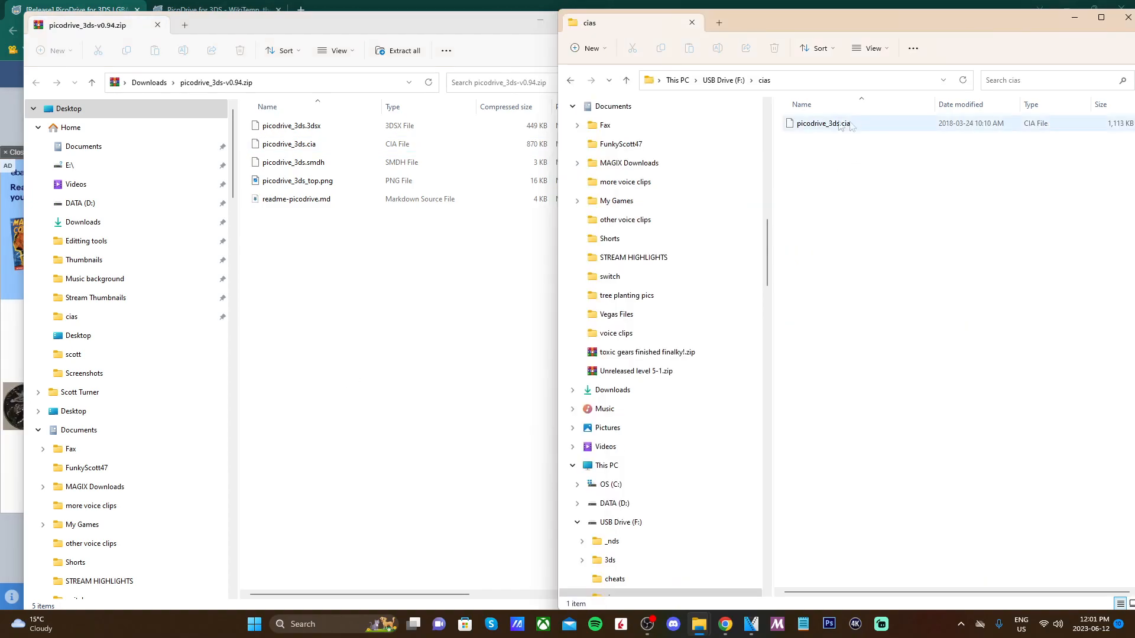
{"action": "mouse_move", "coordinate": [821, 123]}
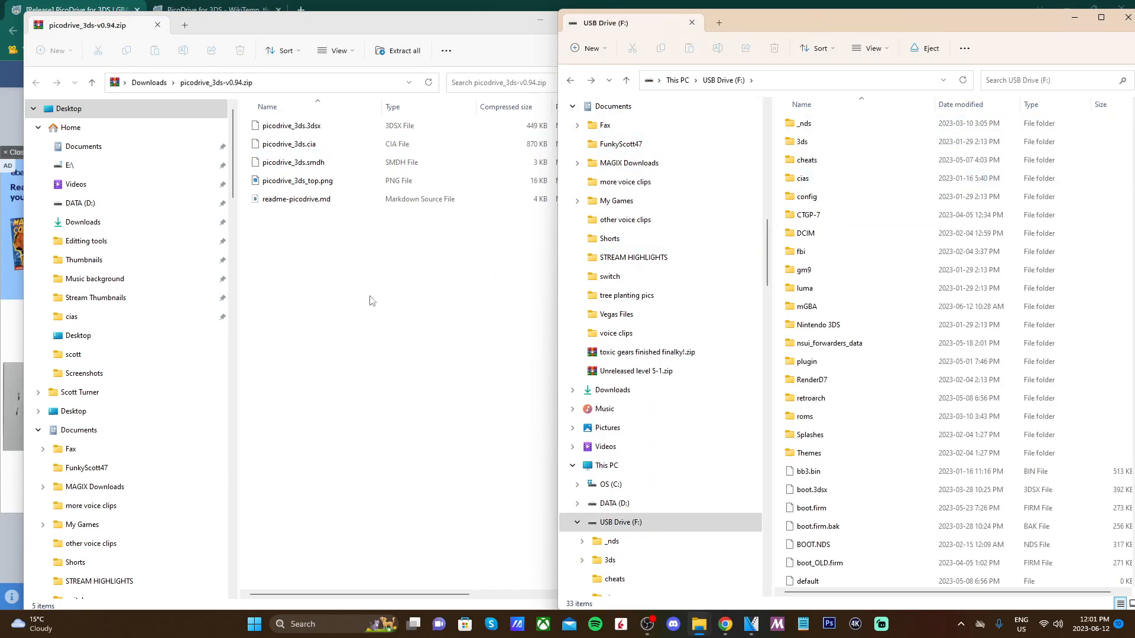
{"action": "left_click", "coordinate": [298, 180]}
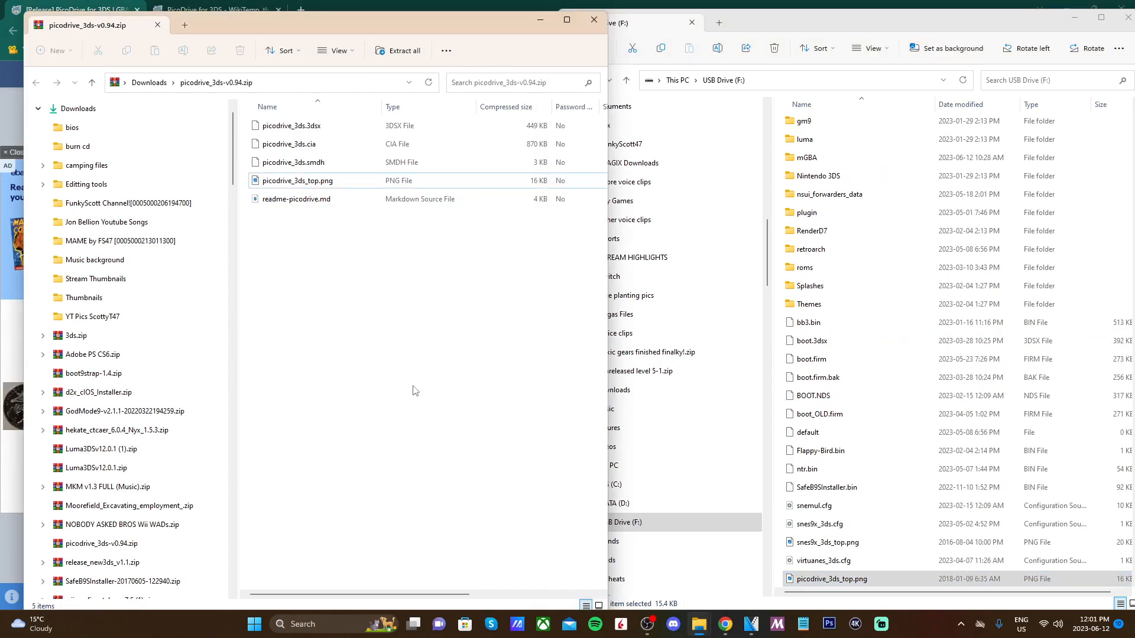
{"action": "mouse_move", "coordinate": [467, 370]}
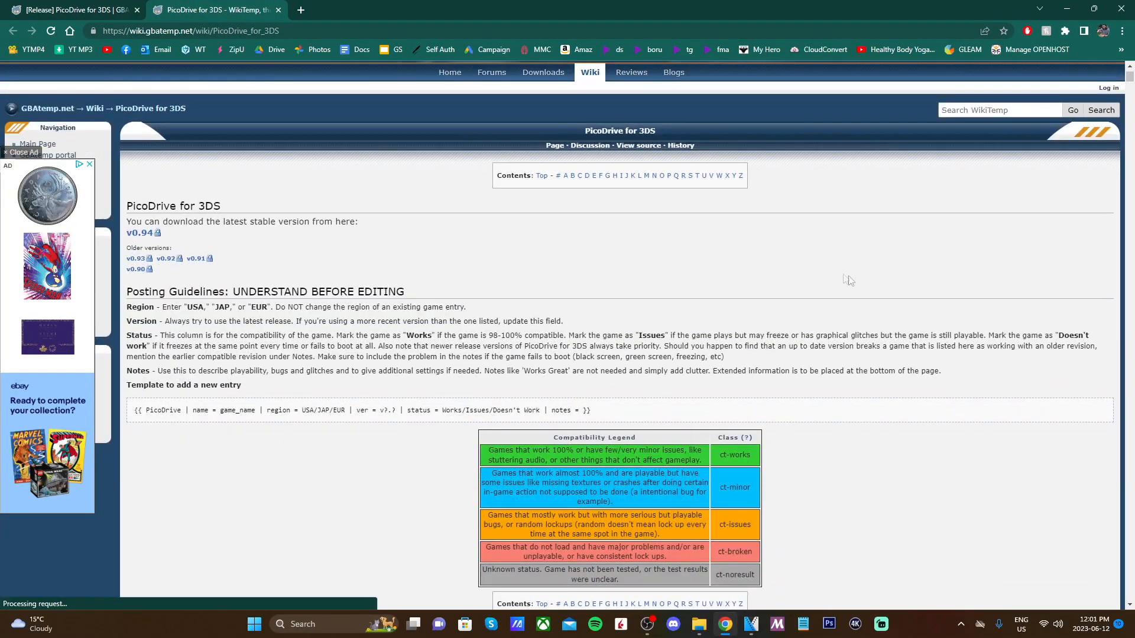
Step: Search the PicoDrive wiki compatibility table for 'sonic' and step through the highlighted matches
{"action": "scroll", "scroll_direction": "down", "scroll_amount": 3}
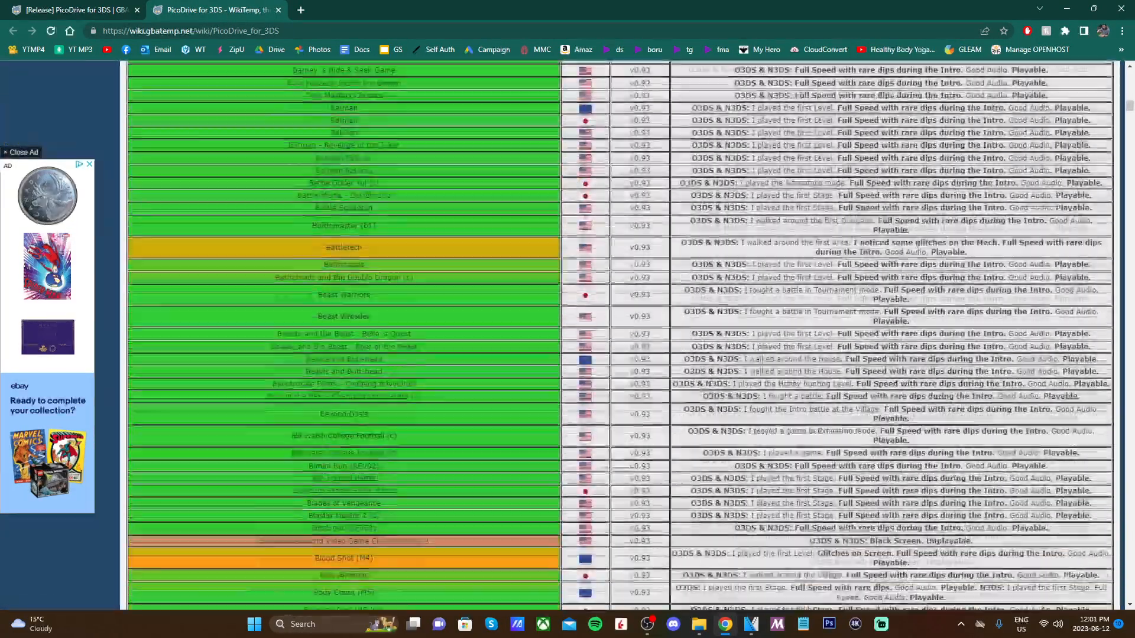
{"action": "scroll", "scroll_direction": "down", "scroll_amount": 3}
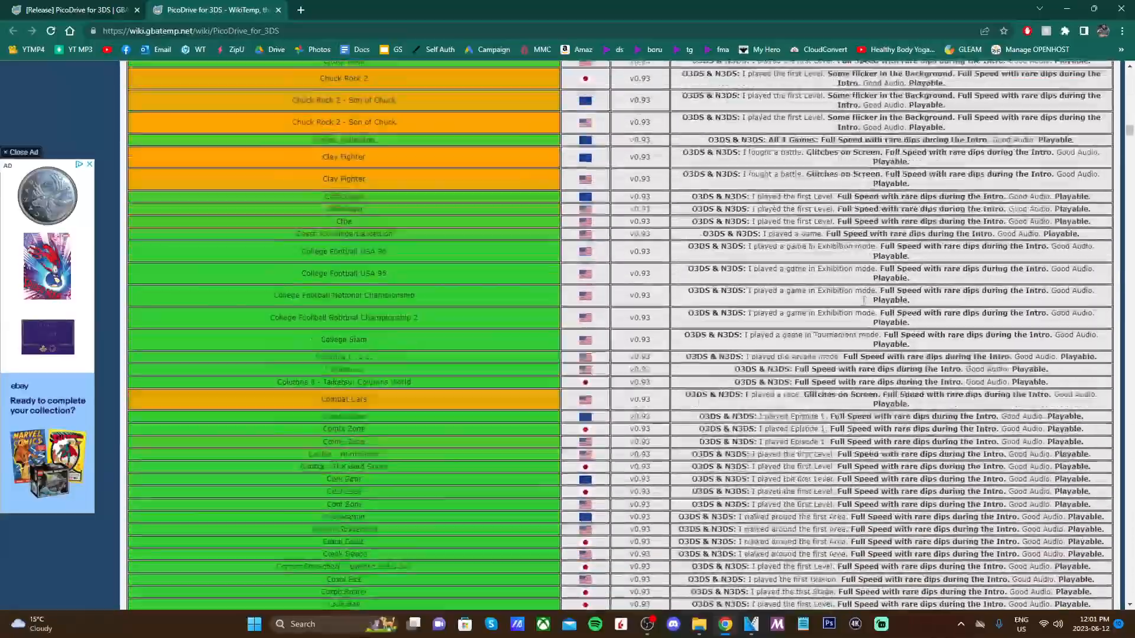
{"action": "scroll", "scroll_direction": "down", "scroll_amount": 3}
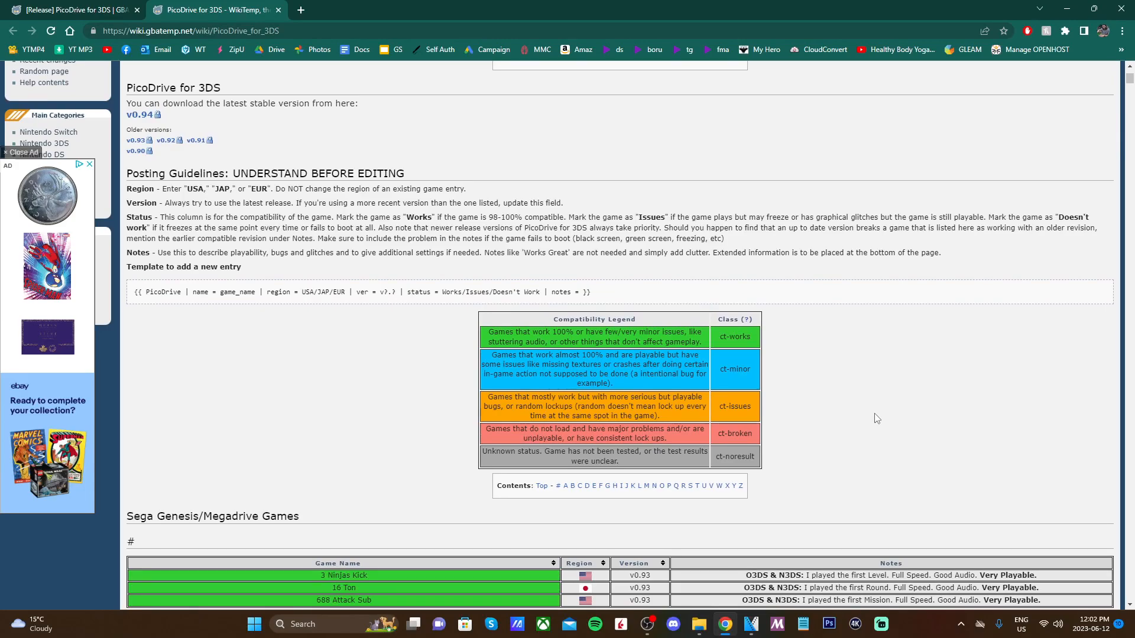
{"action": "scroll", "scroll_direction": "down", "scroll_amount": 3}
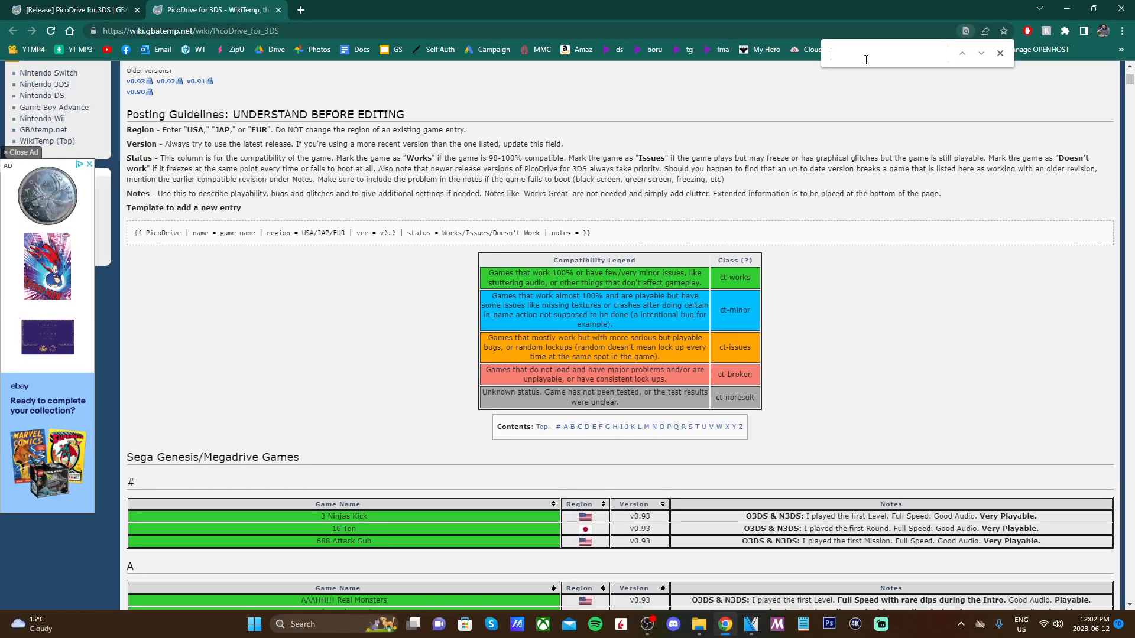
{"action": "type", "text": "sonic"}
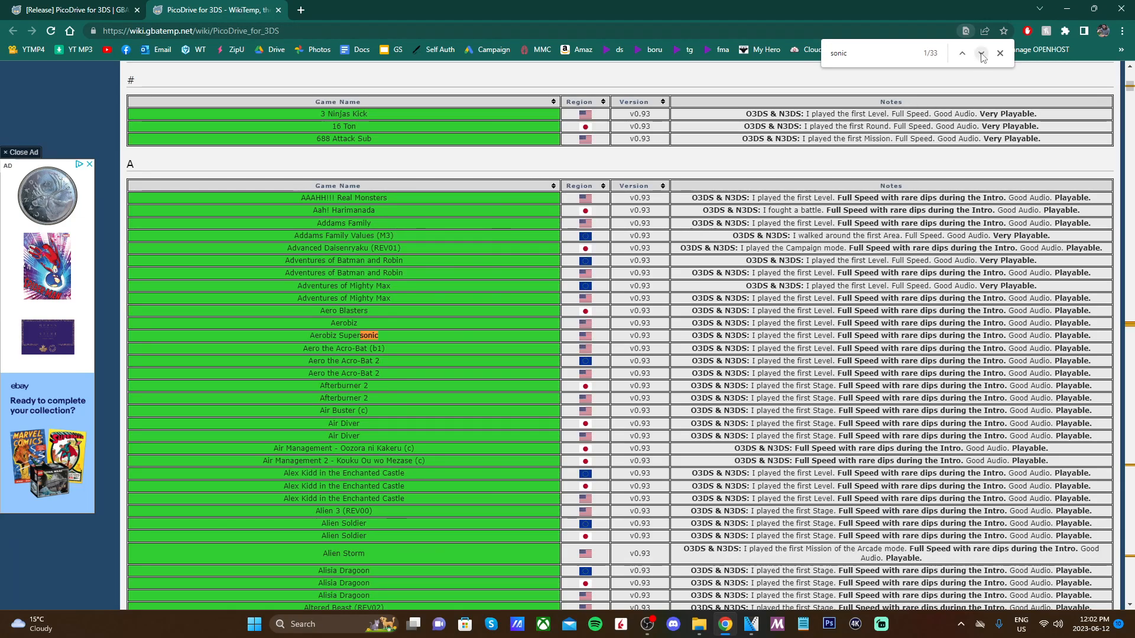
{"action": "left_click", "coordinate": [982, 53]}
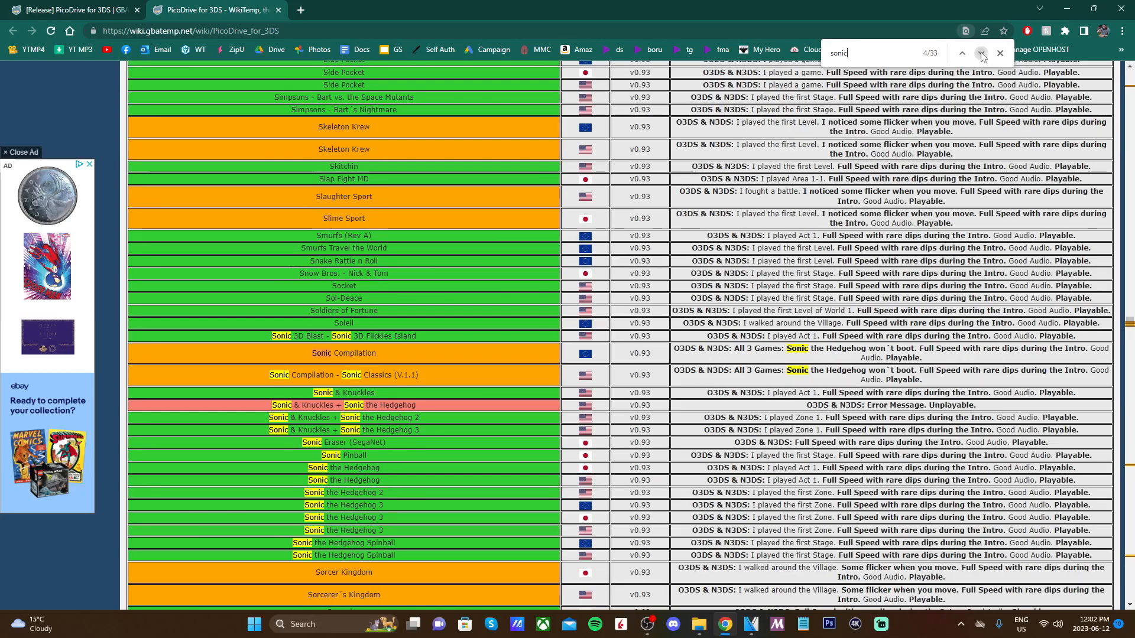
{"action": "left_click", "coordinate": [981, 53]}
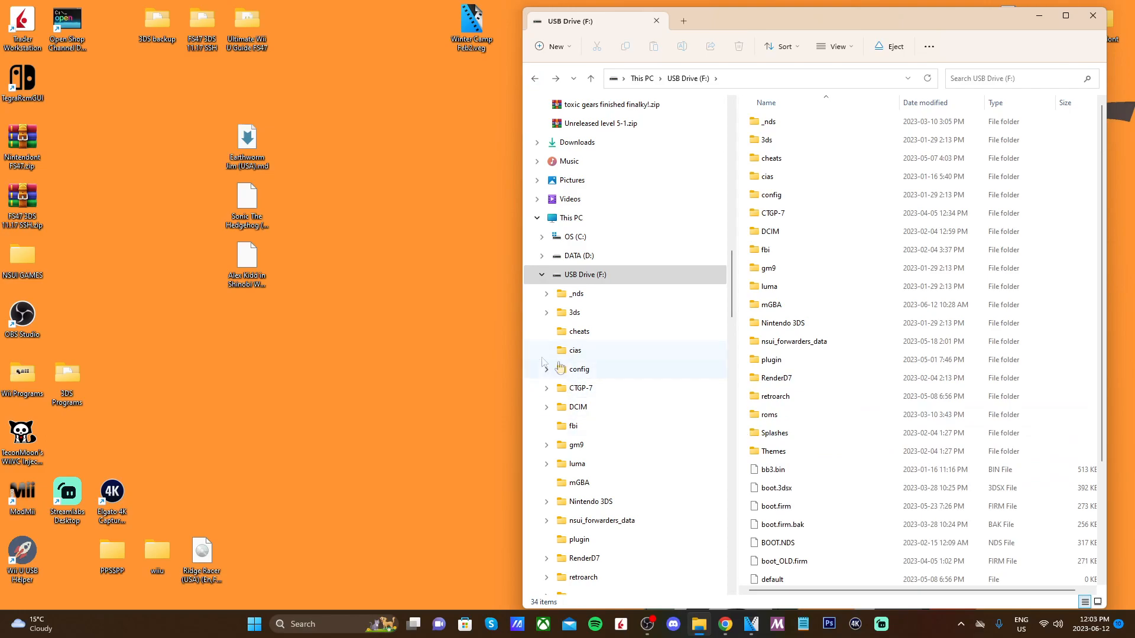
Step: Open the roms folder on USB Drive (F:) showing its console subfolders
{"action": "left_click", "coordinate": [769, 413]}
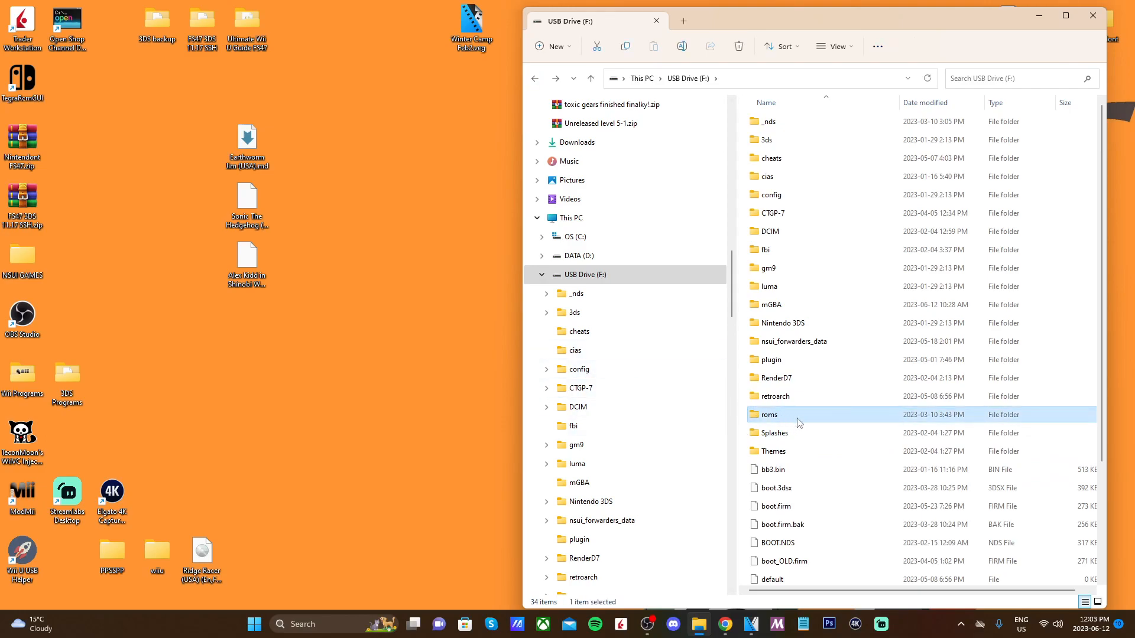
{"action": "mouse_move", "coordinate": [788, 419]}
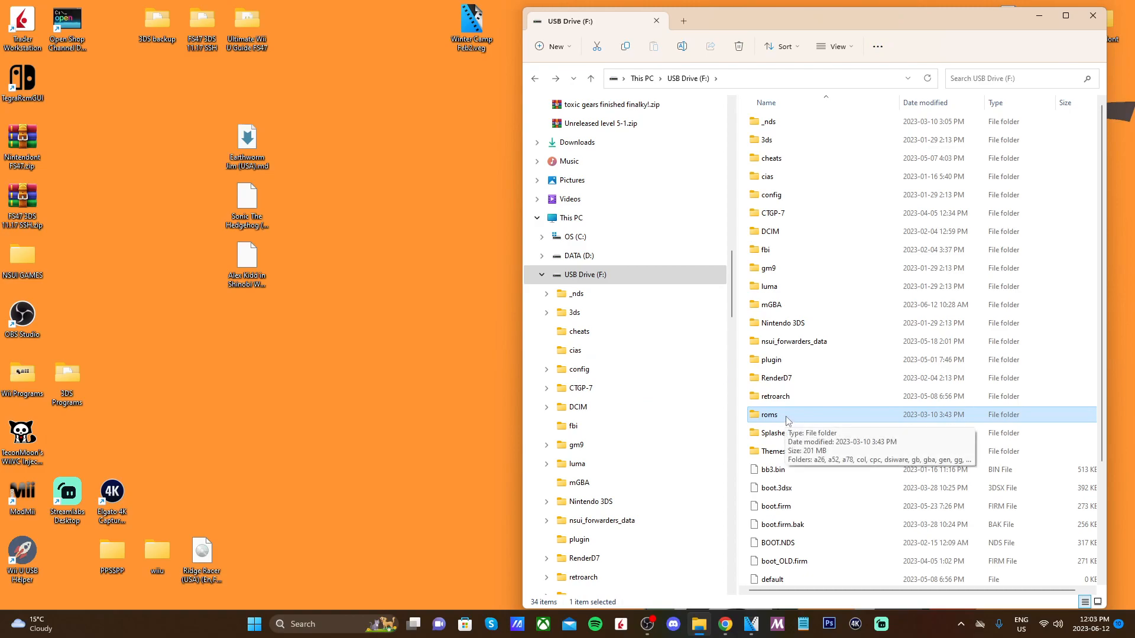
{"action": "mouse_move", "coordinate": [792, 415]}
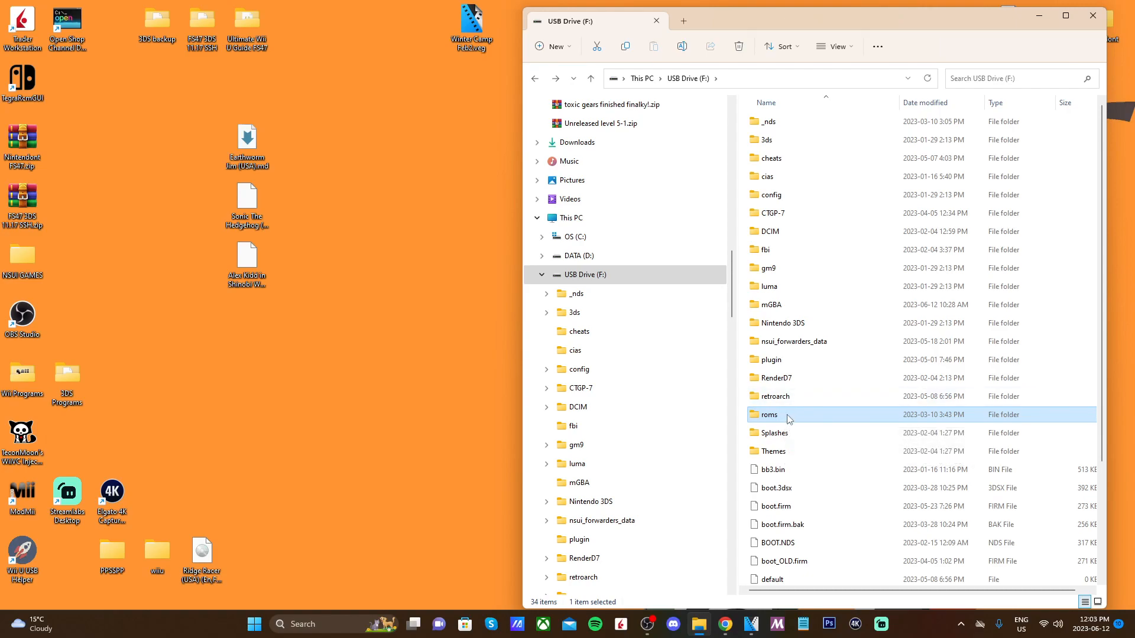
{"action": "double_click", "coordinate": [770, 415]}
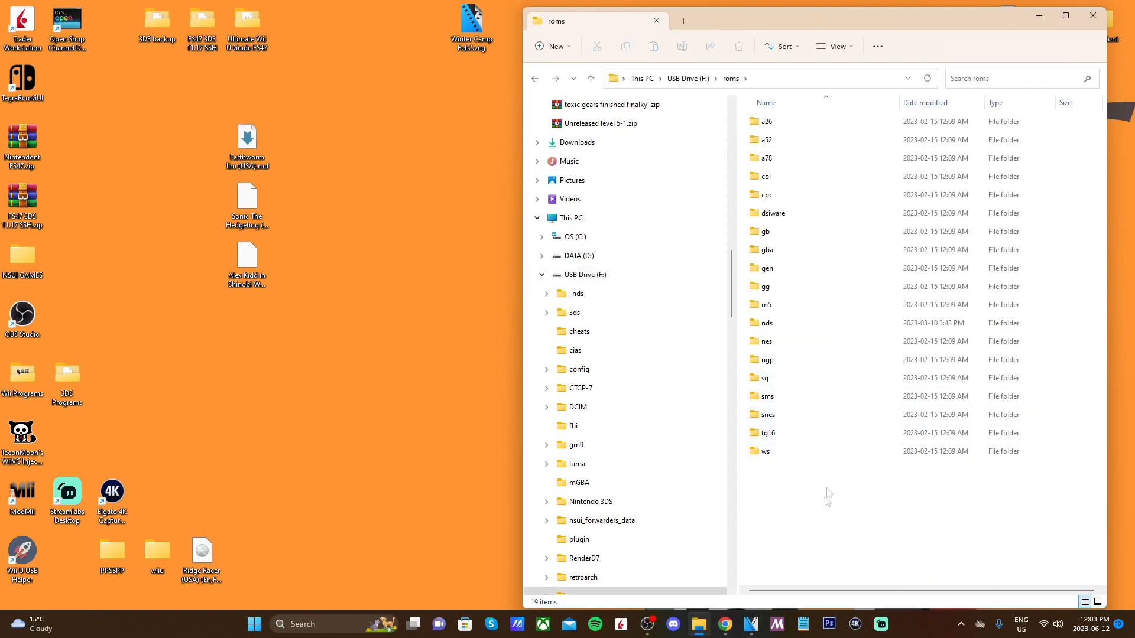
{"action": "left_click", "coordinate": [767, 249]}
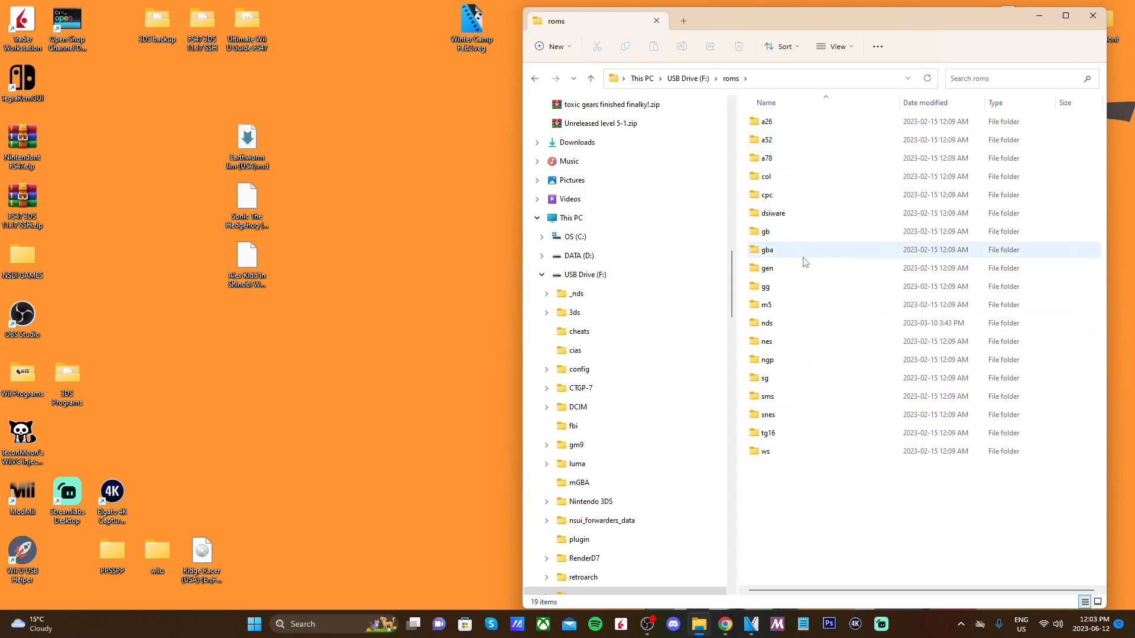
{"action": "left_click", "coordinate": [811, 510]}
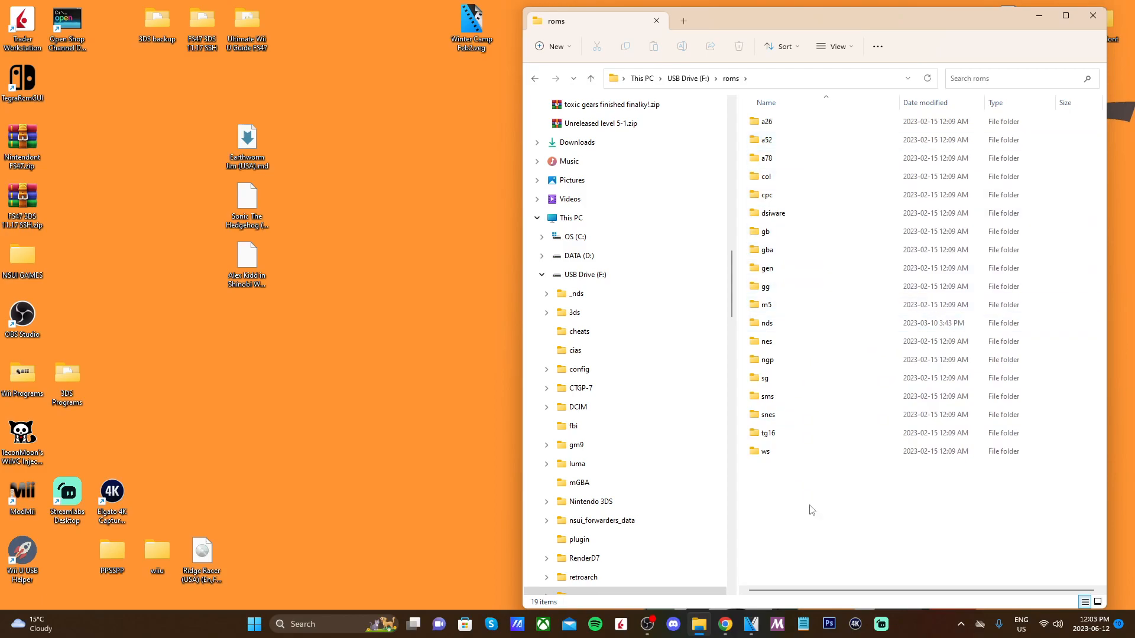
Step: Create a new folder named Picodrive inside roms via New > Folder
{"action": "right_click", "coordinate": [811, 509]}
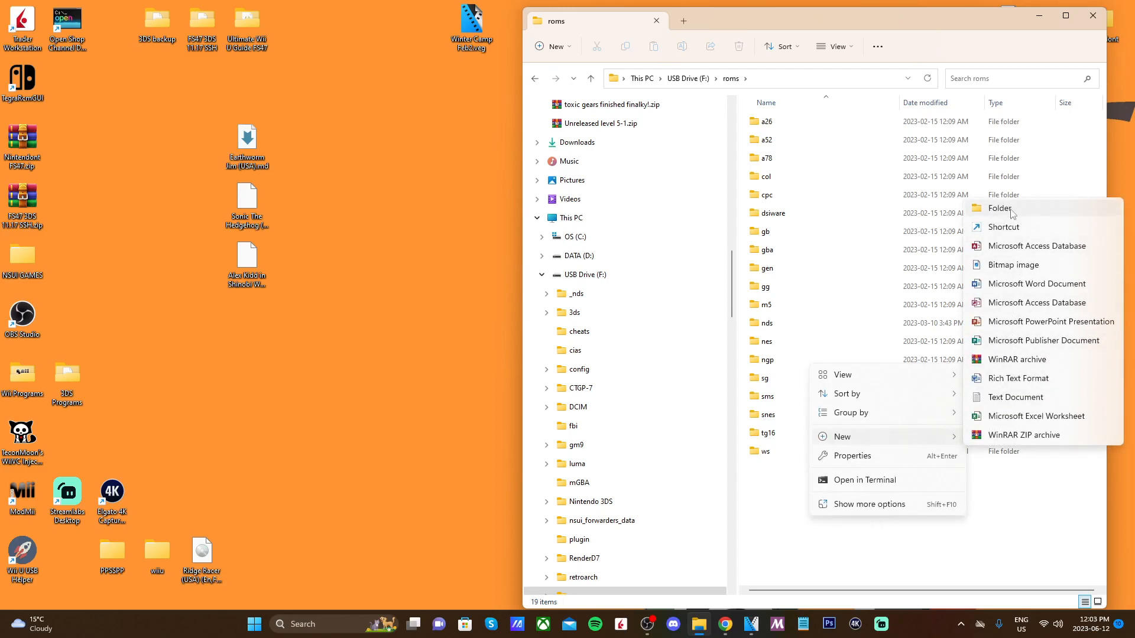
{"action": "left_click", "coordinate": [999, 208]}
{"action": "type", "text": "Picodrive"}
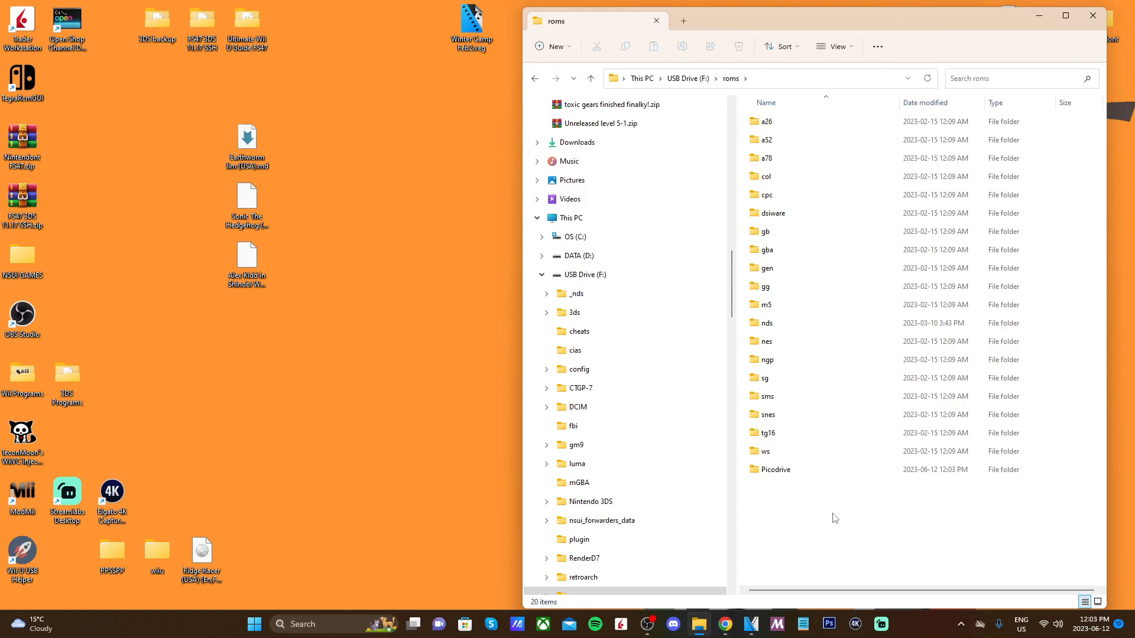
{"action": "left_click", "coordinate": [775, 470]}
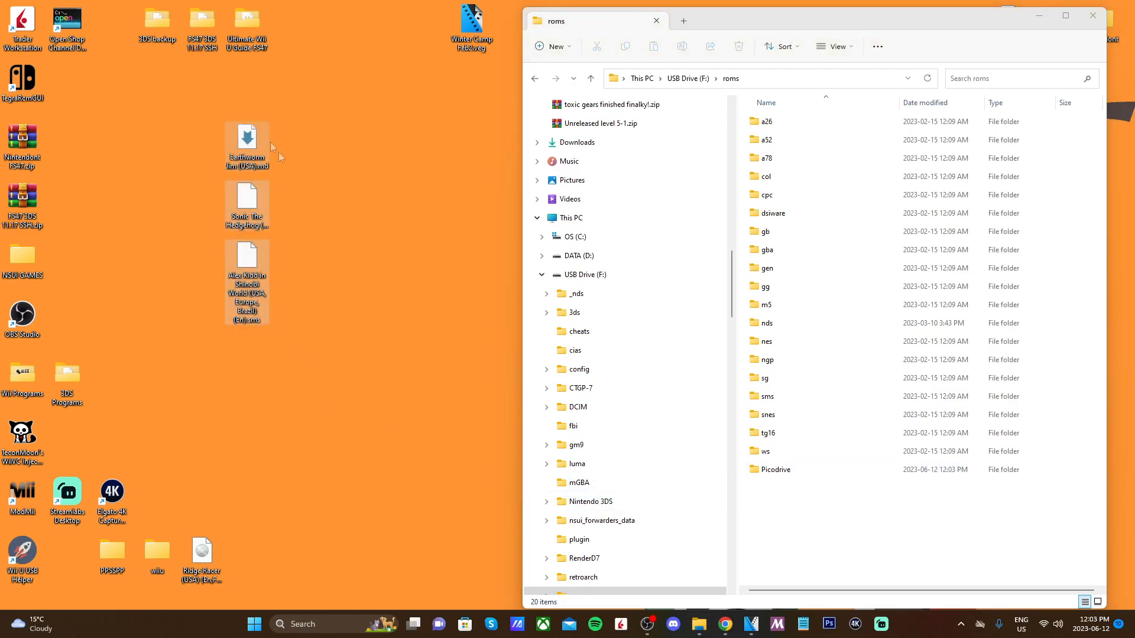
{"action": "left_click", "coordinate": [775, 469]}
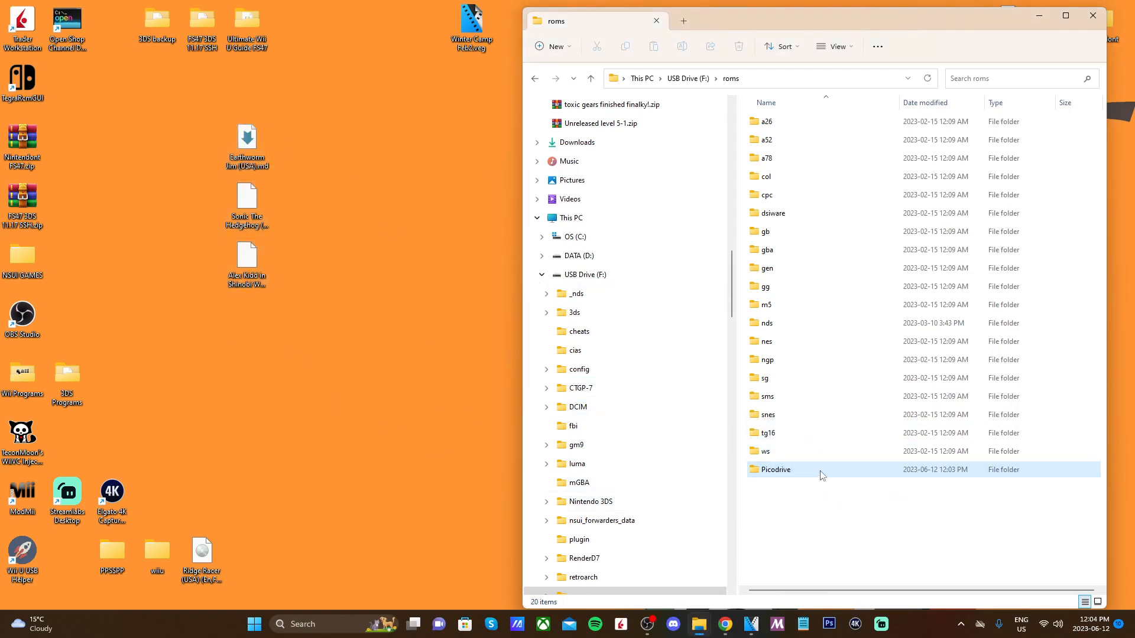
Step: Confirm the Alex Kidd, Earthworm Jim and Sonic ROMs are in Picodrive, then close the window
{"action": "double_click", "coordinate": [776, 469]}
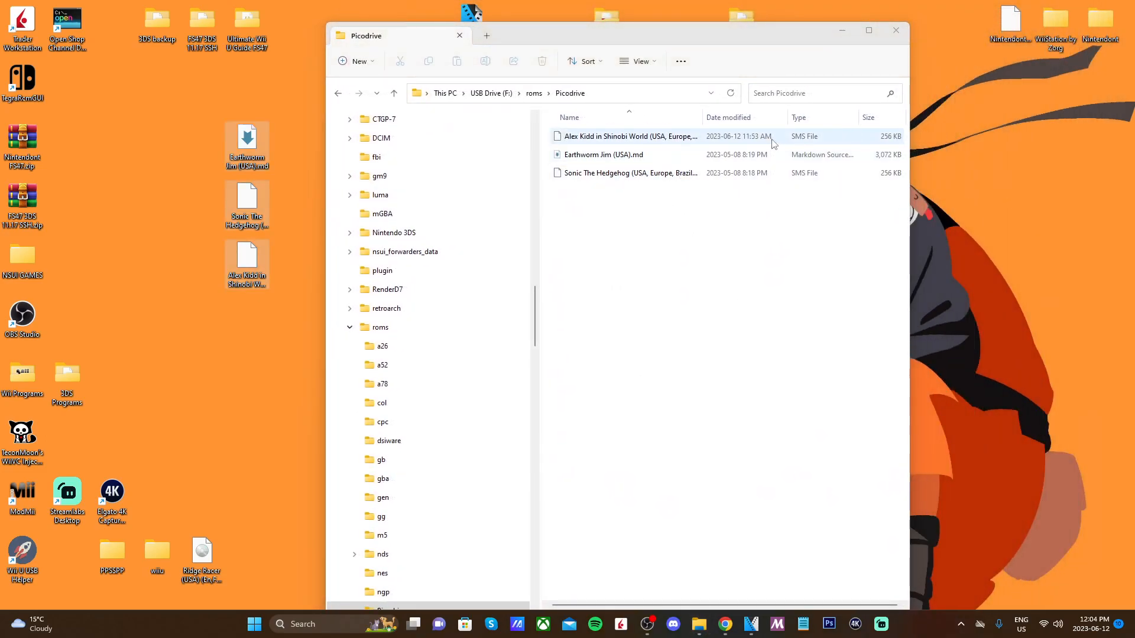
{"action": "left_click", "coordinate": [630, 136]}
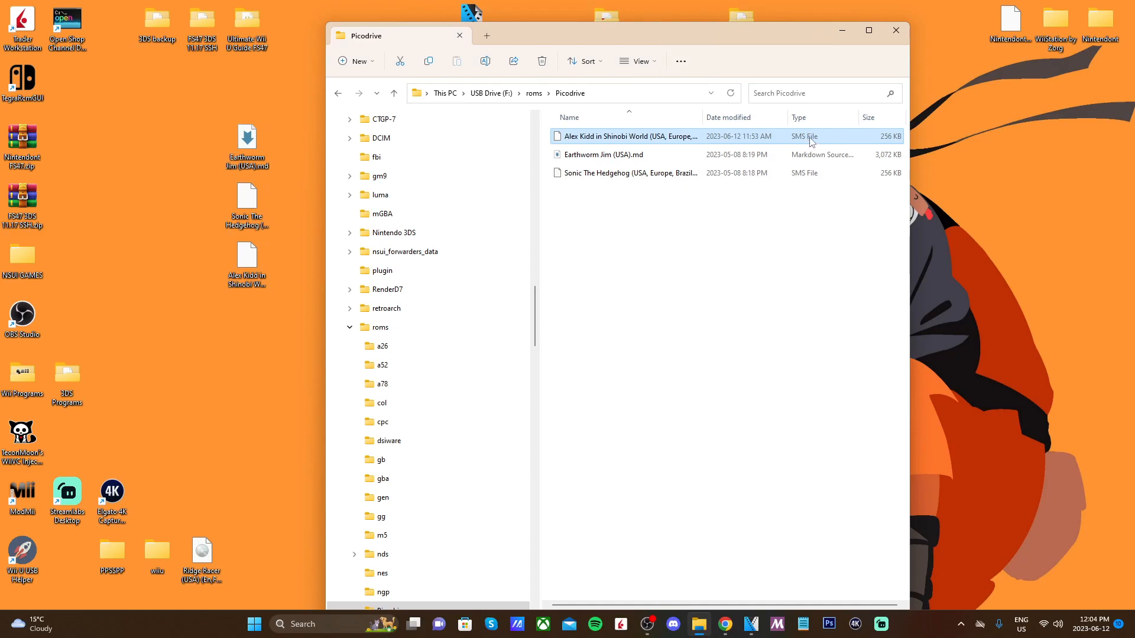
{"action": "left_click", "coordinate": [604, 154]}
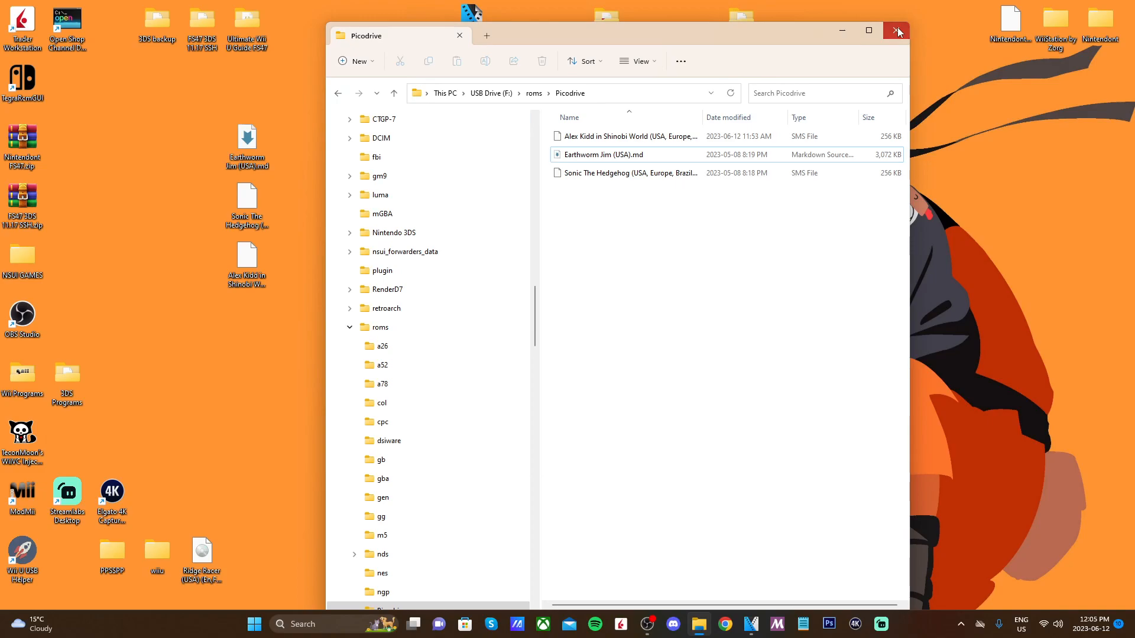
{"action": "left_click", "coordinate": [897, 30]}
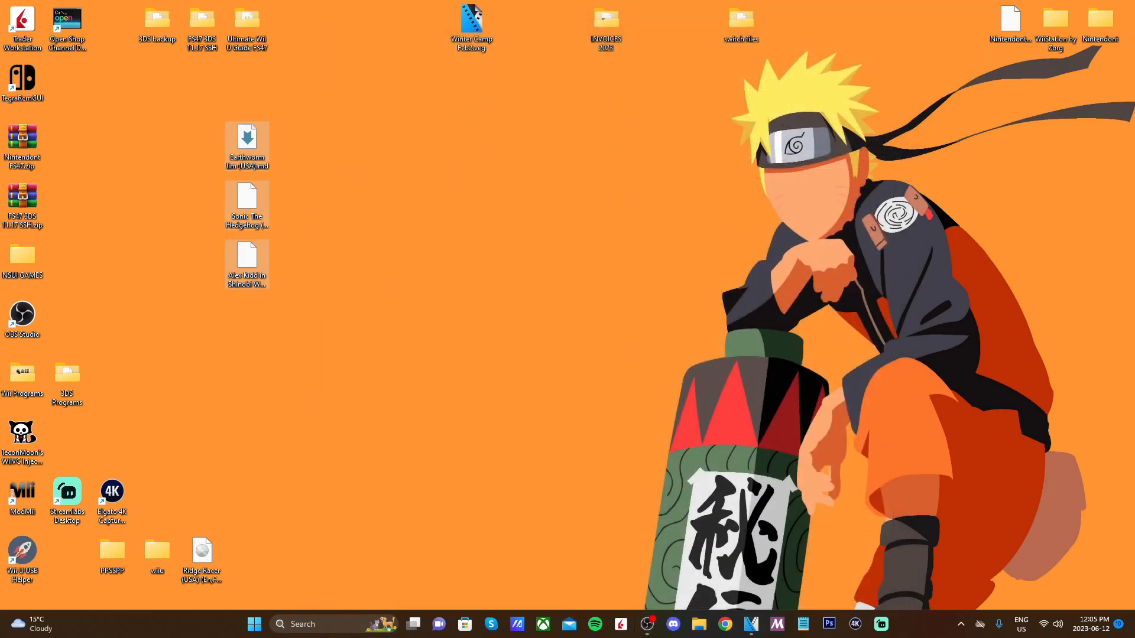